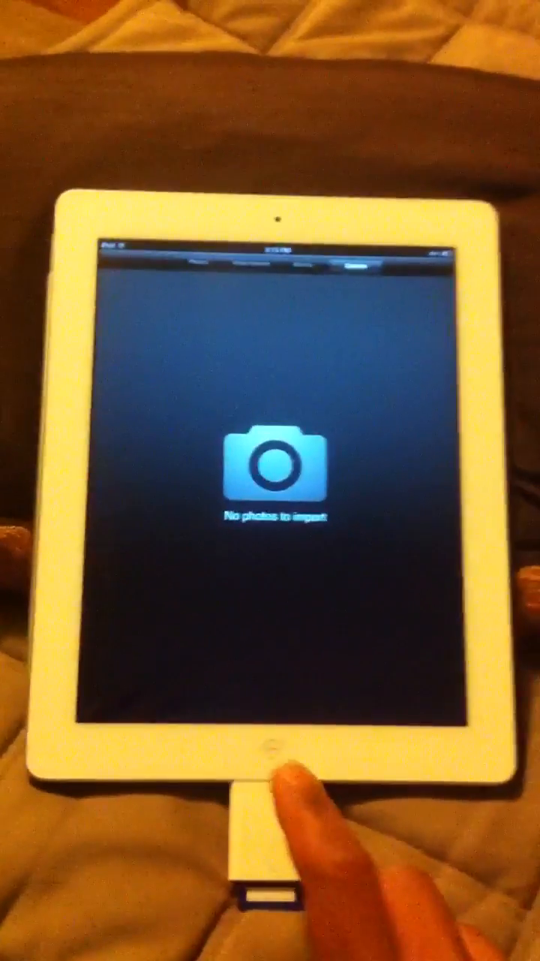
Exit the empty photo import screen to the home screen and open the empty Newsstand shelf
{"action": "left_click", "coordinate": [271, 757]}
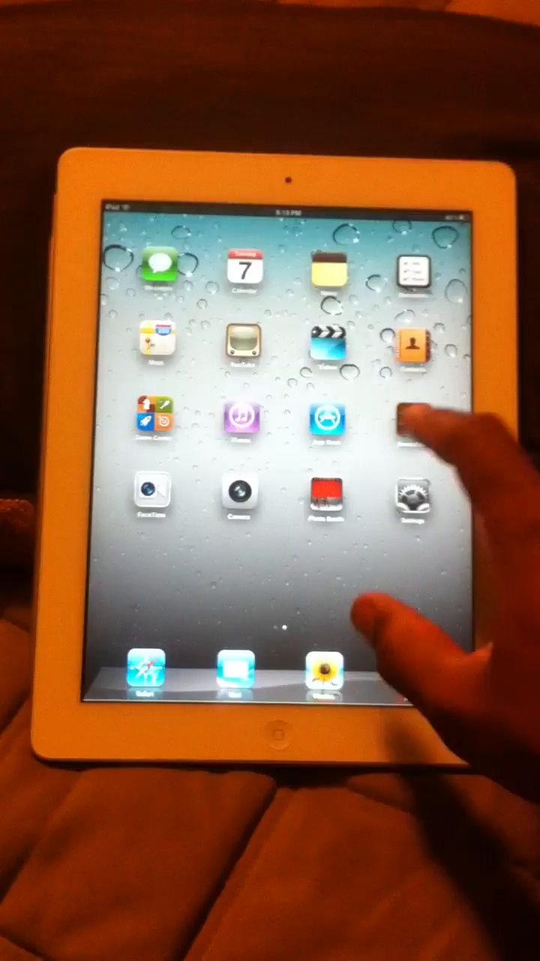
{"action": "left_click", "coordinate": [408, 423]}
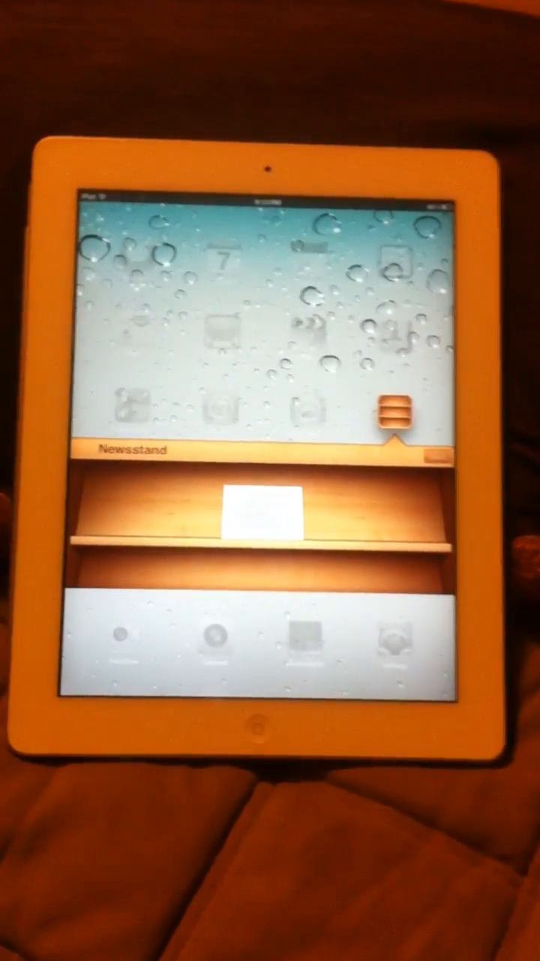